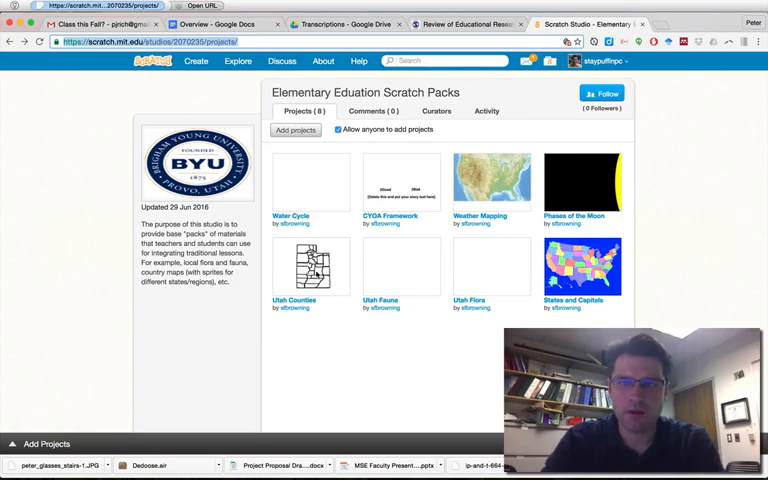
mouse_move(350, 326)
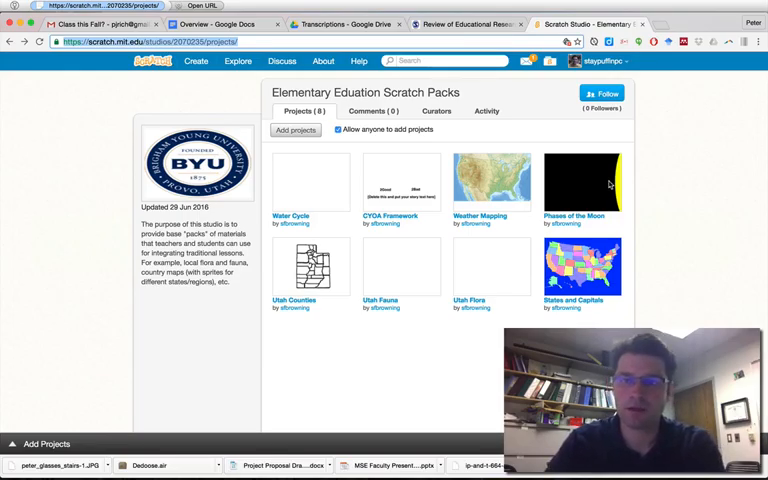
mouse_move(592, 180)
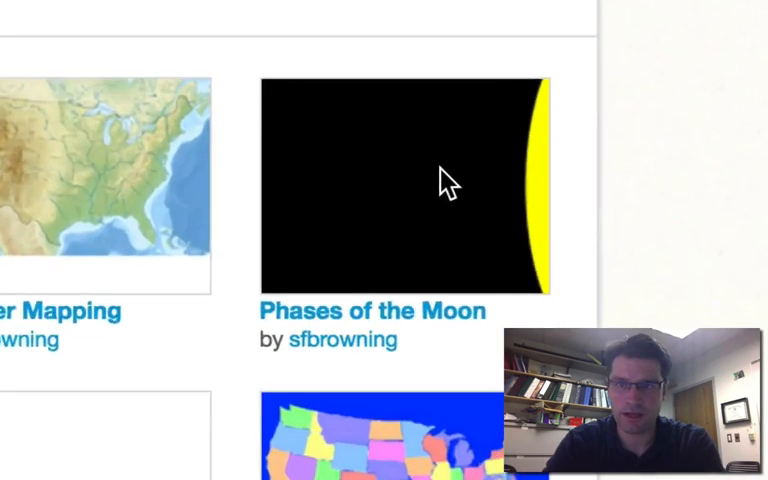
Step: Scroll down the studio page to reach the Phases of the Moon project thumbnail
scroll("down", 3)
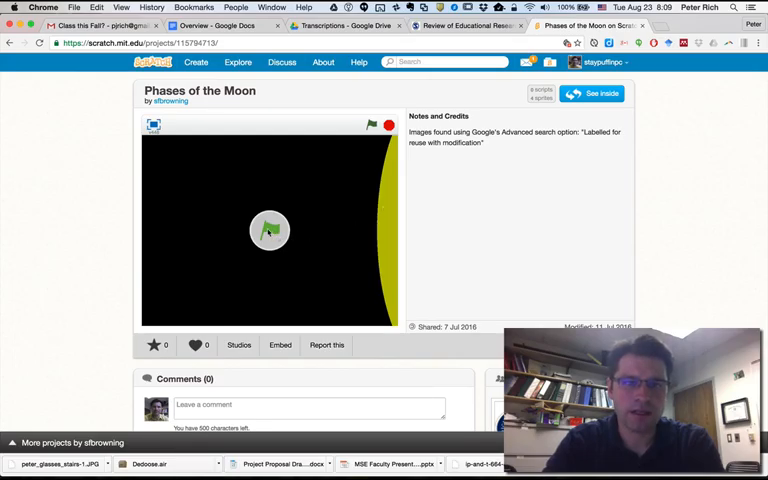
Step: Start the Phases of the Moon animation with the green flag
left_click(372, 124)
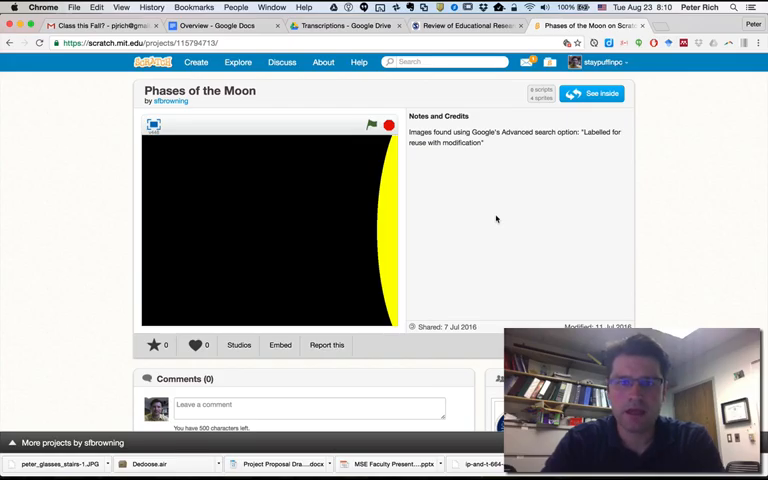
mouse_move(544, 196)
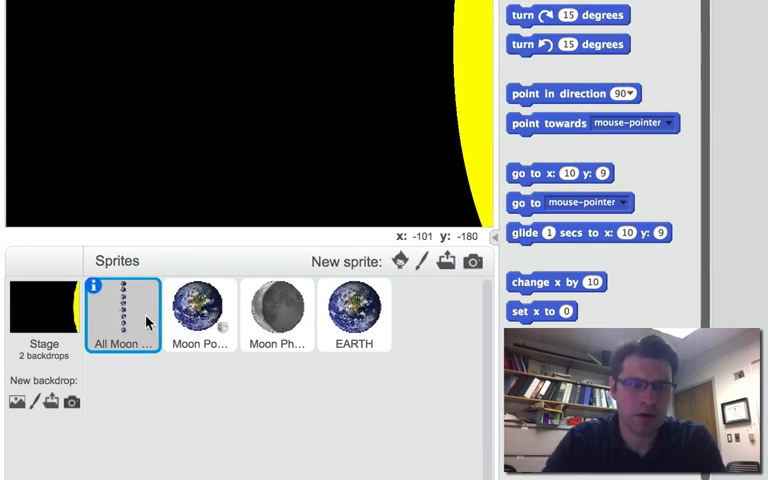
mouse_move(196, 310)
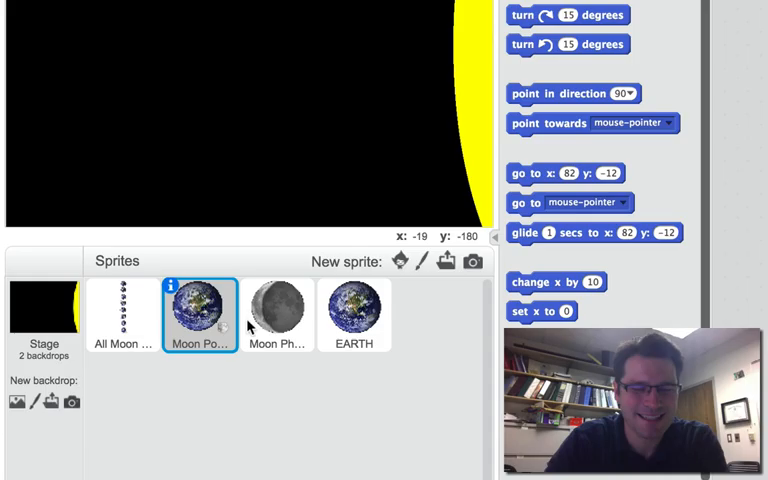
Step: View another moon sprite in the Sprites pane before selecting EARTH
left_click(352, 316)
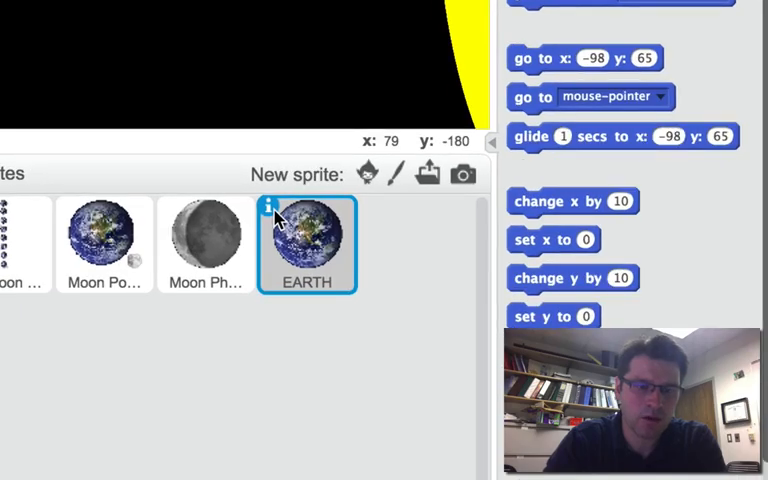
Step: Show the EARTH sprite's info, restore its name to EARTH and set left-right only rotation
left_click(272, 204)
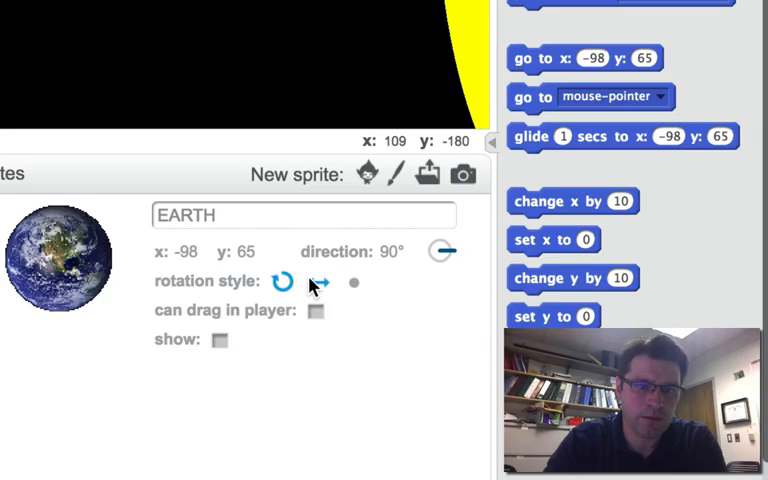
left_click(230, 216)
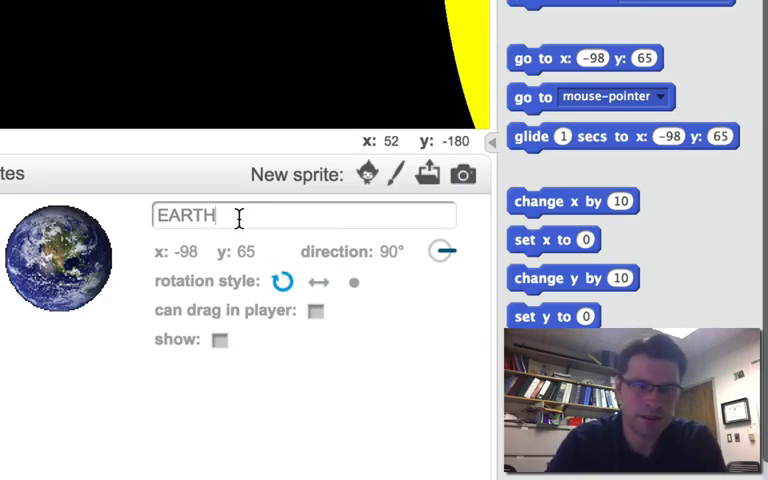
type("mar")
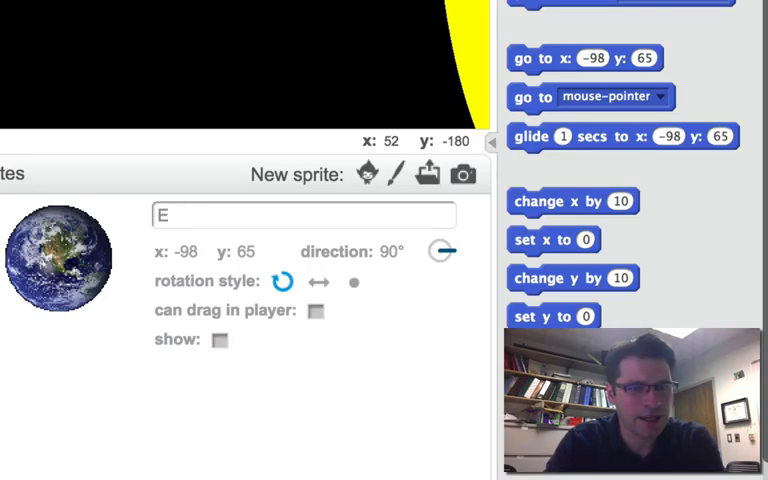
type("ARTH")
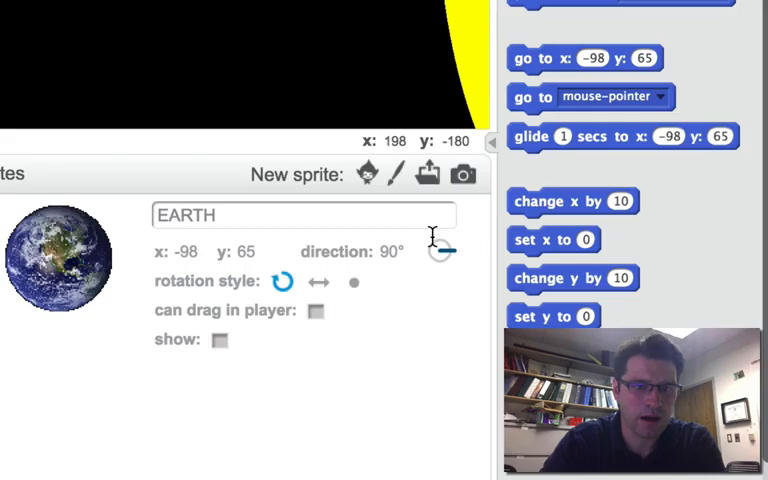
left_click(320, 282)
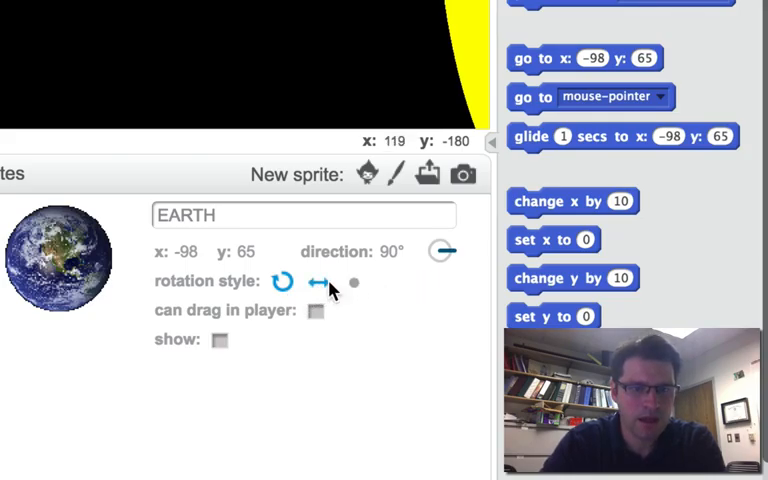
left_click(284, 282)
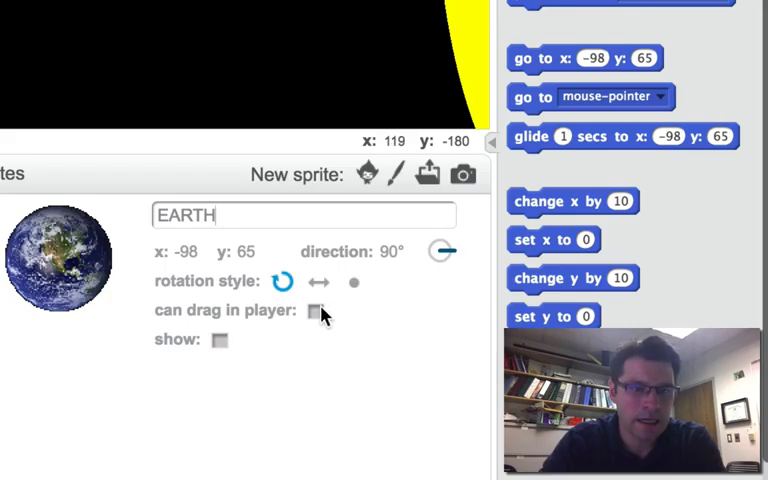
mouse_move(224, 318)
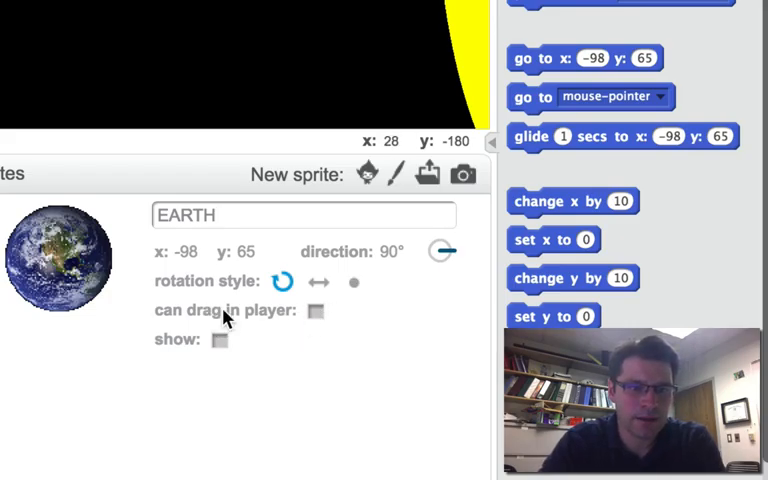
mouse_move(256, 338)
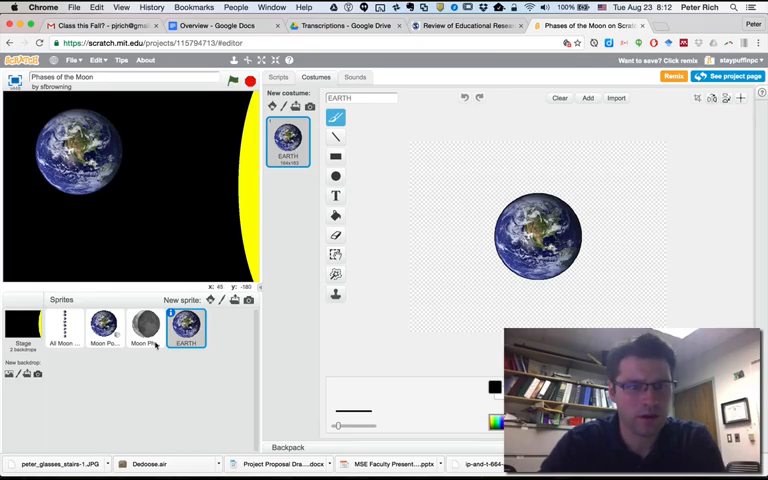
Step: Preview the Moon Phases costumes: nearly full, full, mostly dark, new, crescent, half and dark moon
left_click(144, 324)
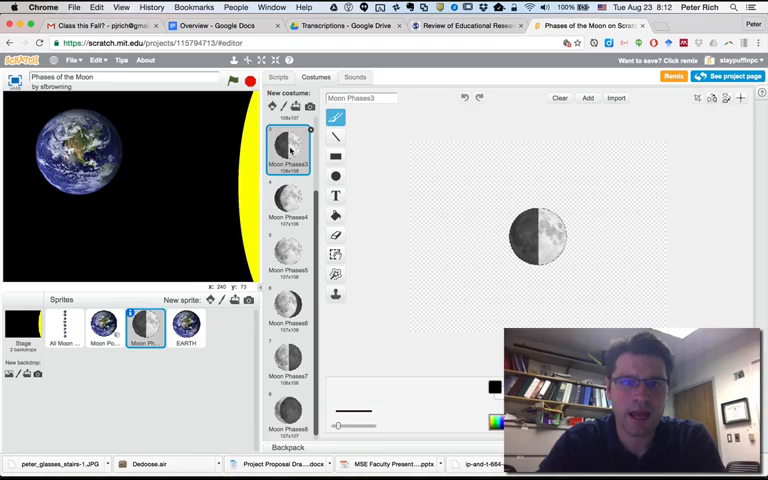
left_click(288, 204)
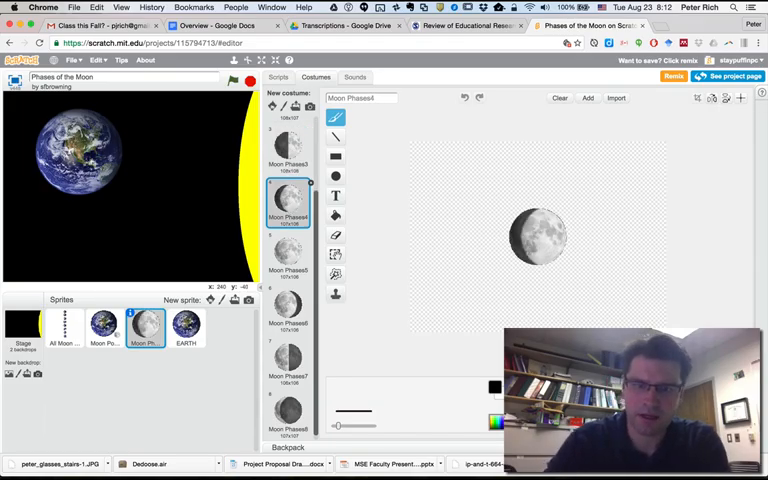
left_click(288, 256)
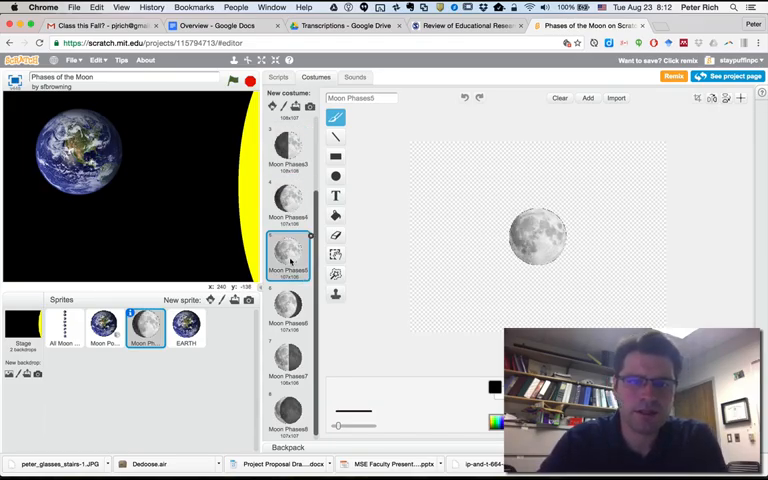
left_click(288, 364)
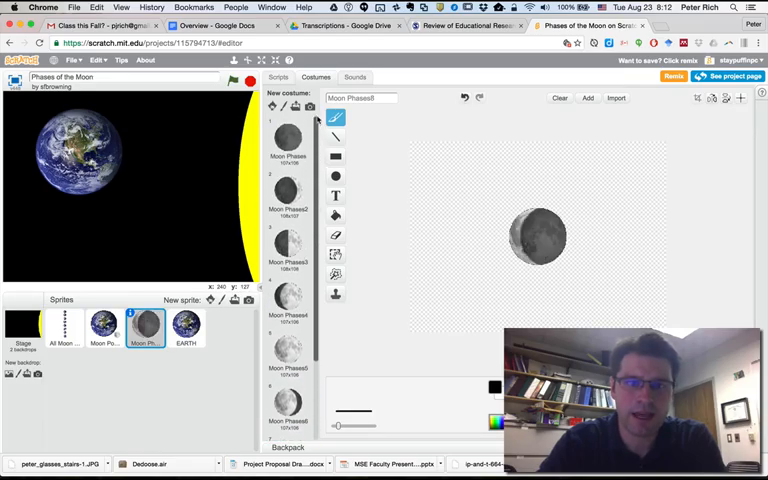
left_click(288, 138)
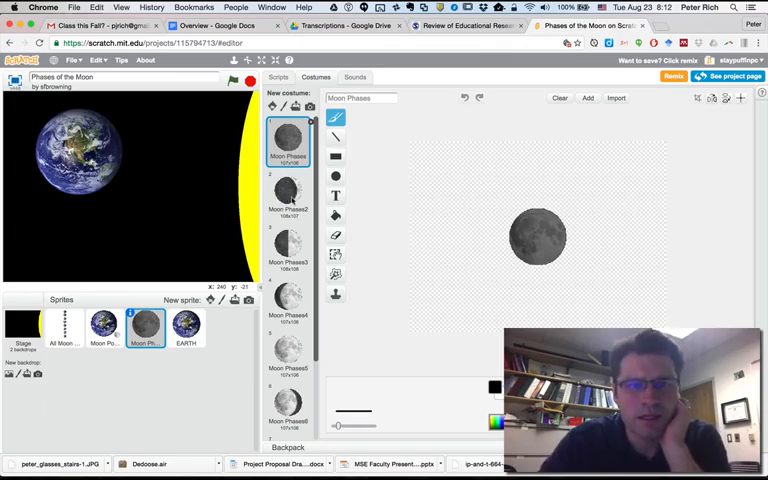
left_click(288, 196)
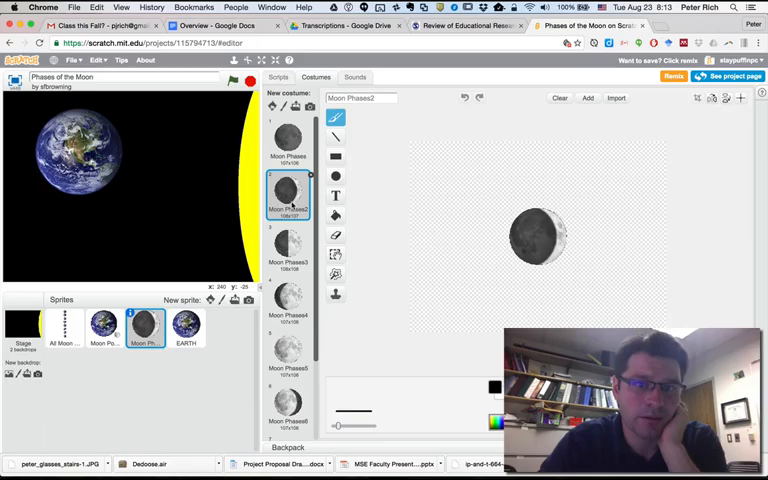
left_click(288, 244)
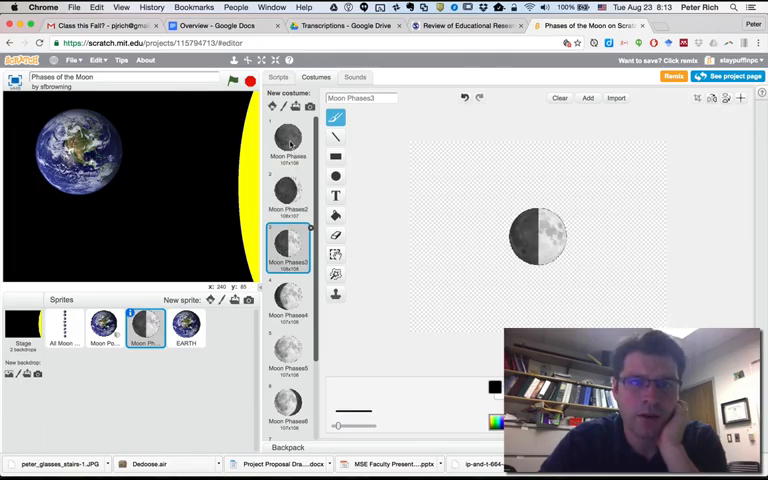
left_click(288, 136)
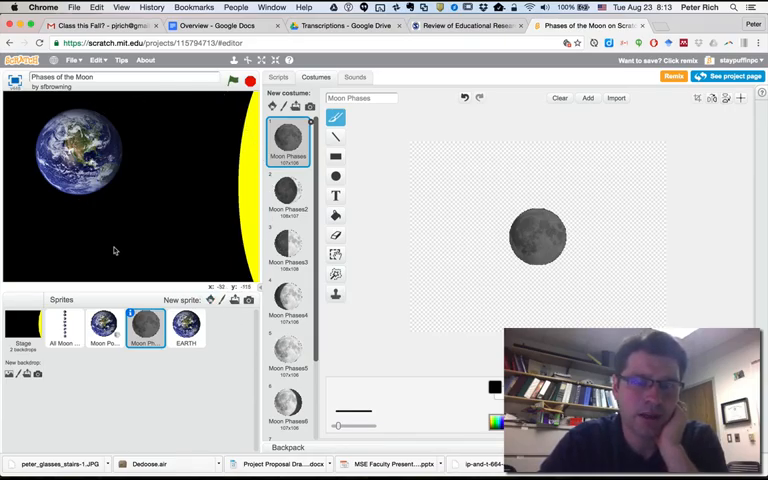
mouse_move(216, 204)
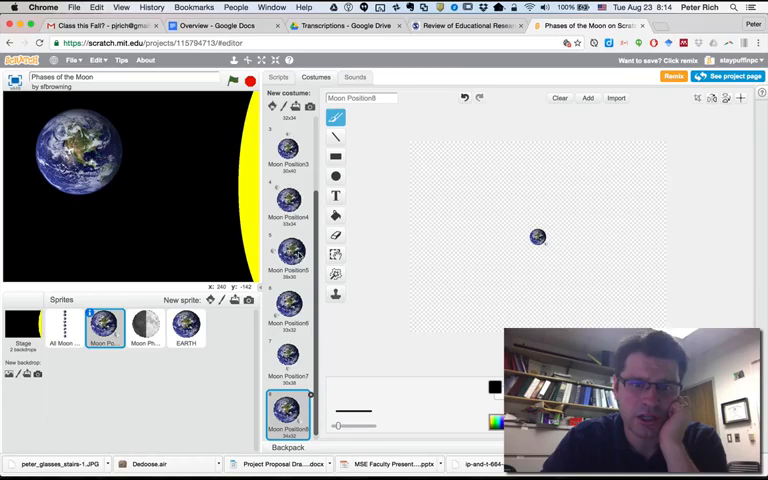
Step: View one more moon costume, then show the Stage's backdrops
left_click(288, 204)
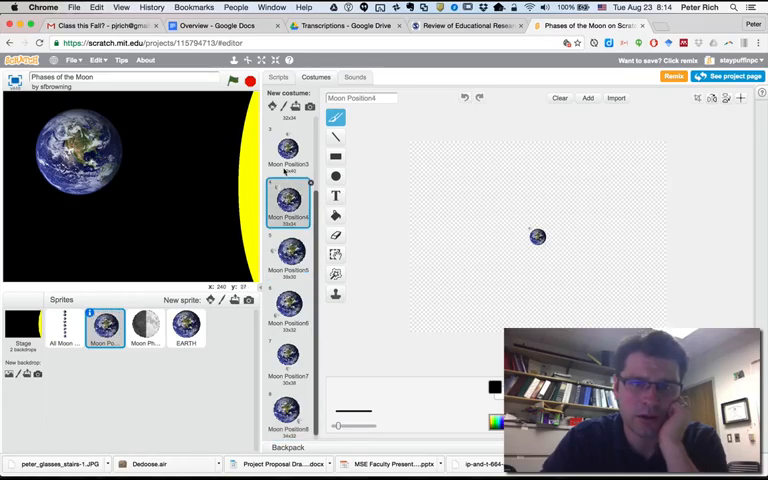
left_click(288, 150)
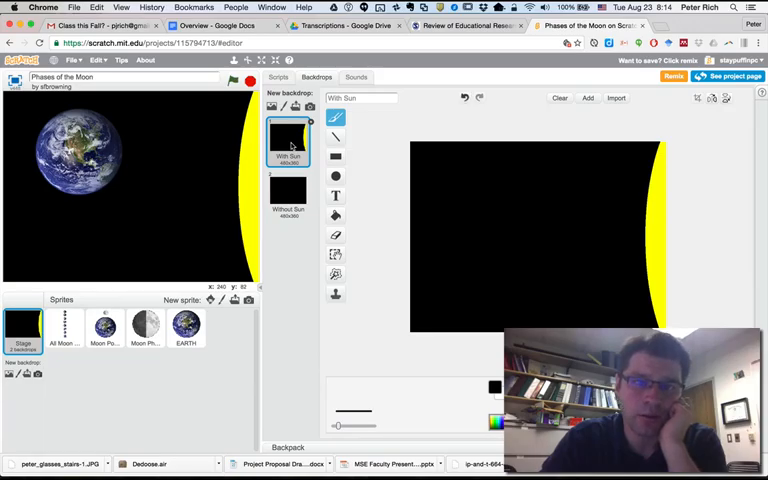
left_click(288, 192)
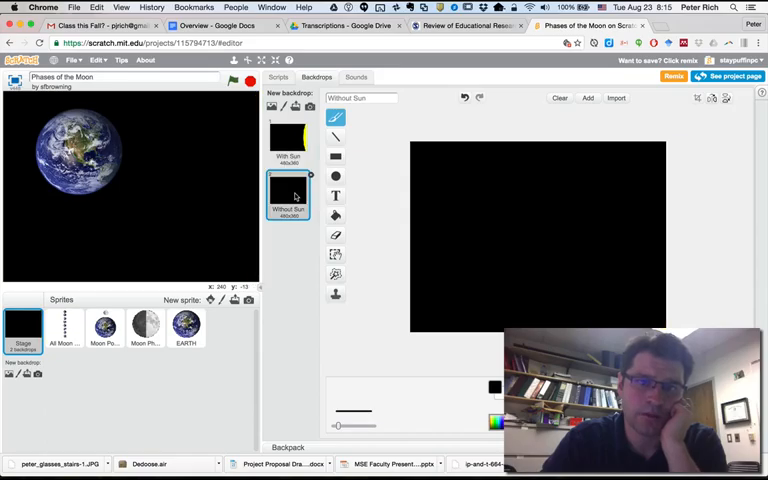
left_click(288, 140)
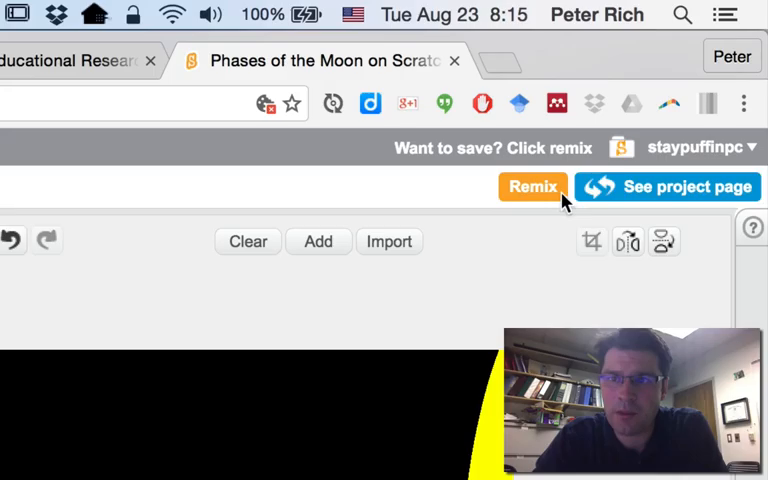
mouse_move(544, 196)
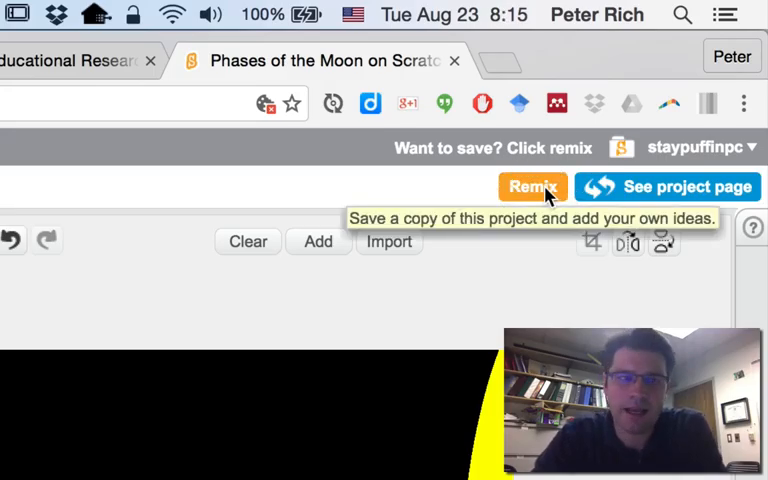